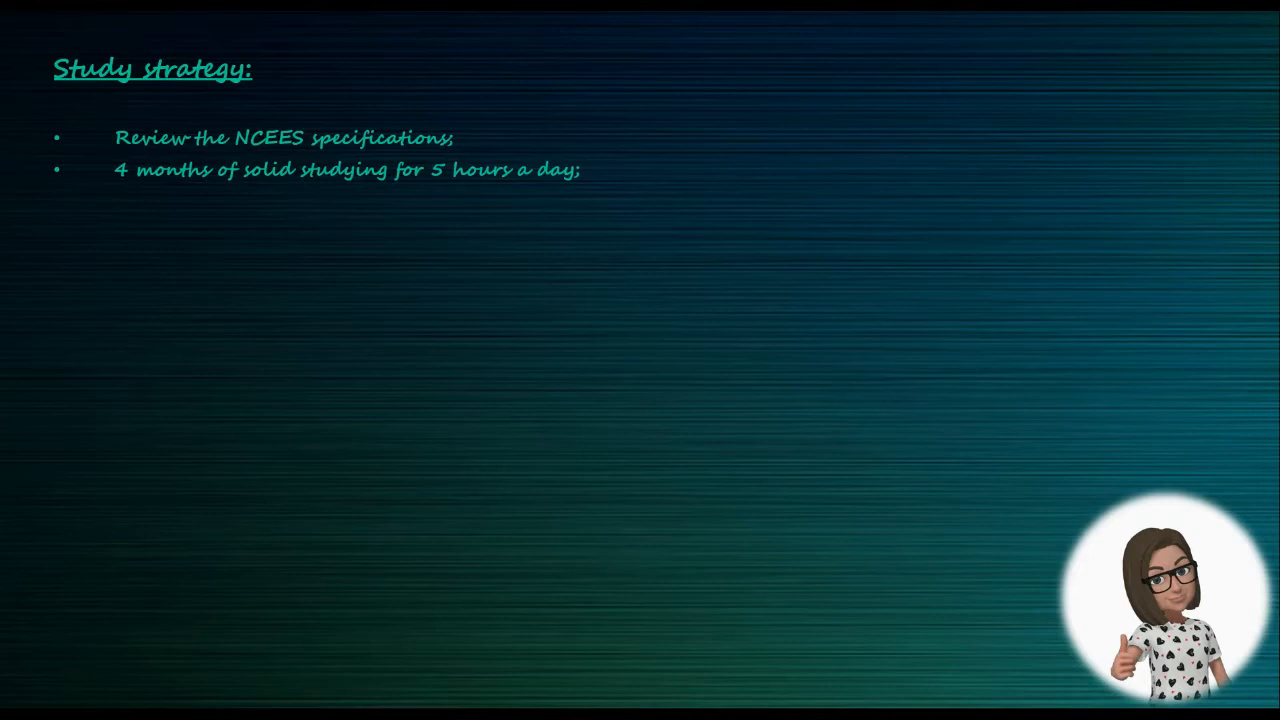
{"action": "type", "text": "Yo"}
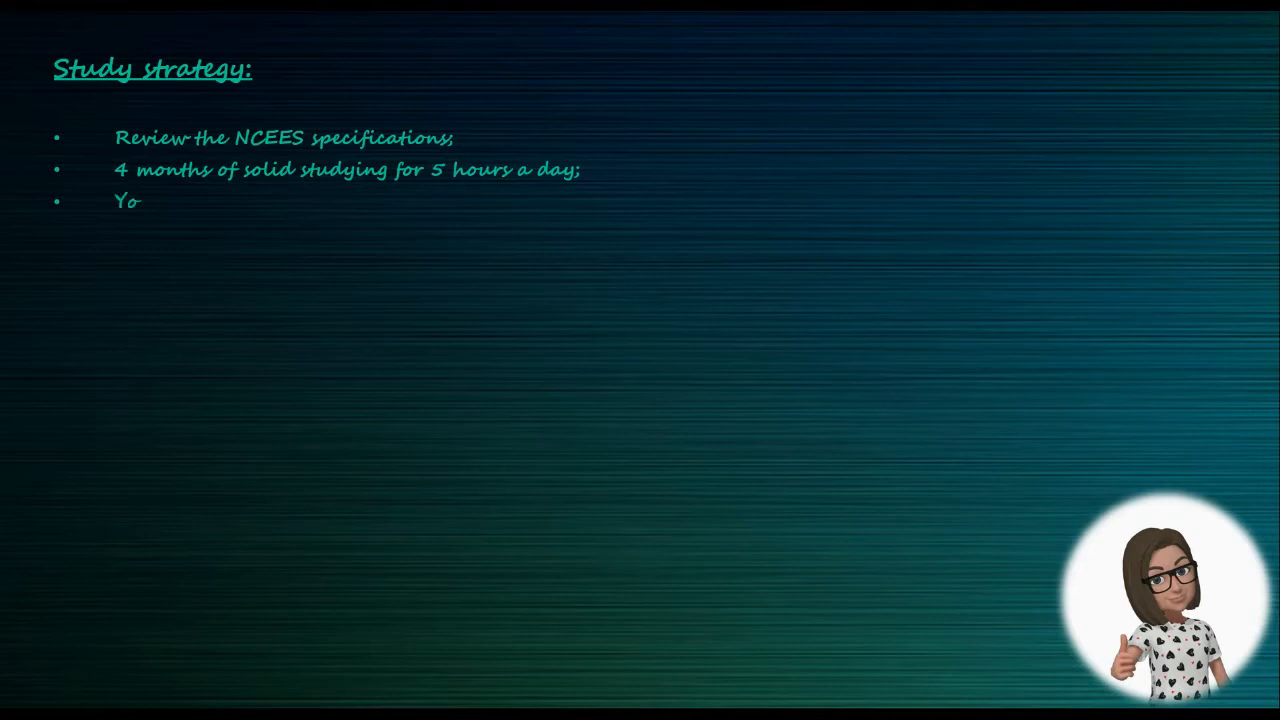
{"action": "type", "text": "utube;"}
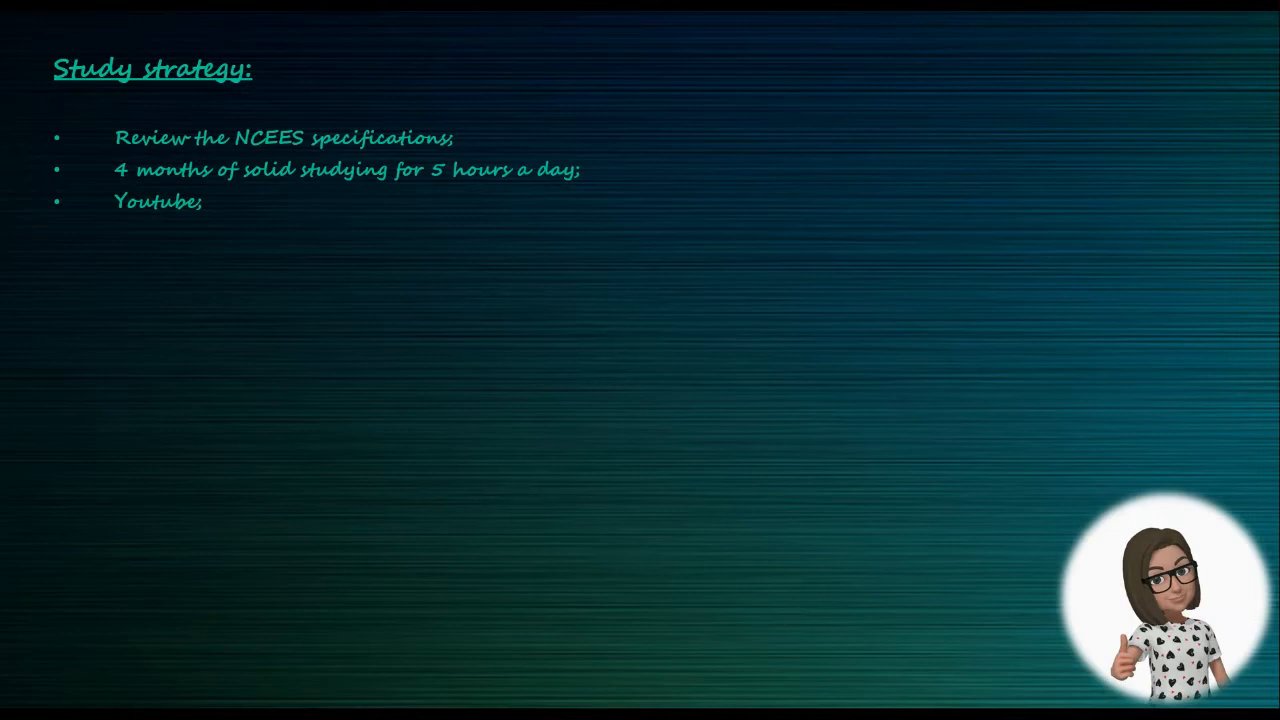
{"action": "type", "text": "Lindeburg review manual – co"}
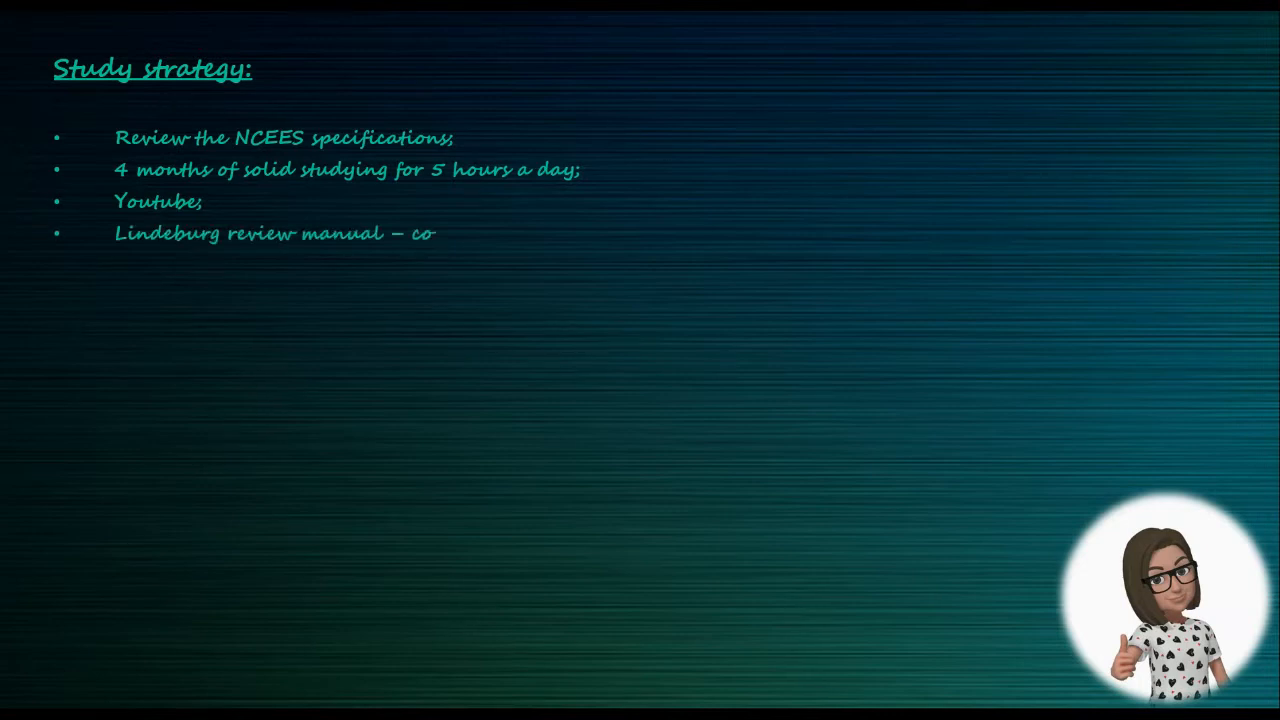
{"action": "type", "text": "ncise."}
{"action": "type", "text": "One chapter a day – familiar subjects – right mindset;"}
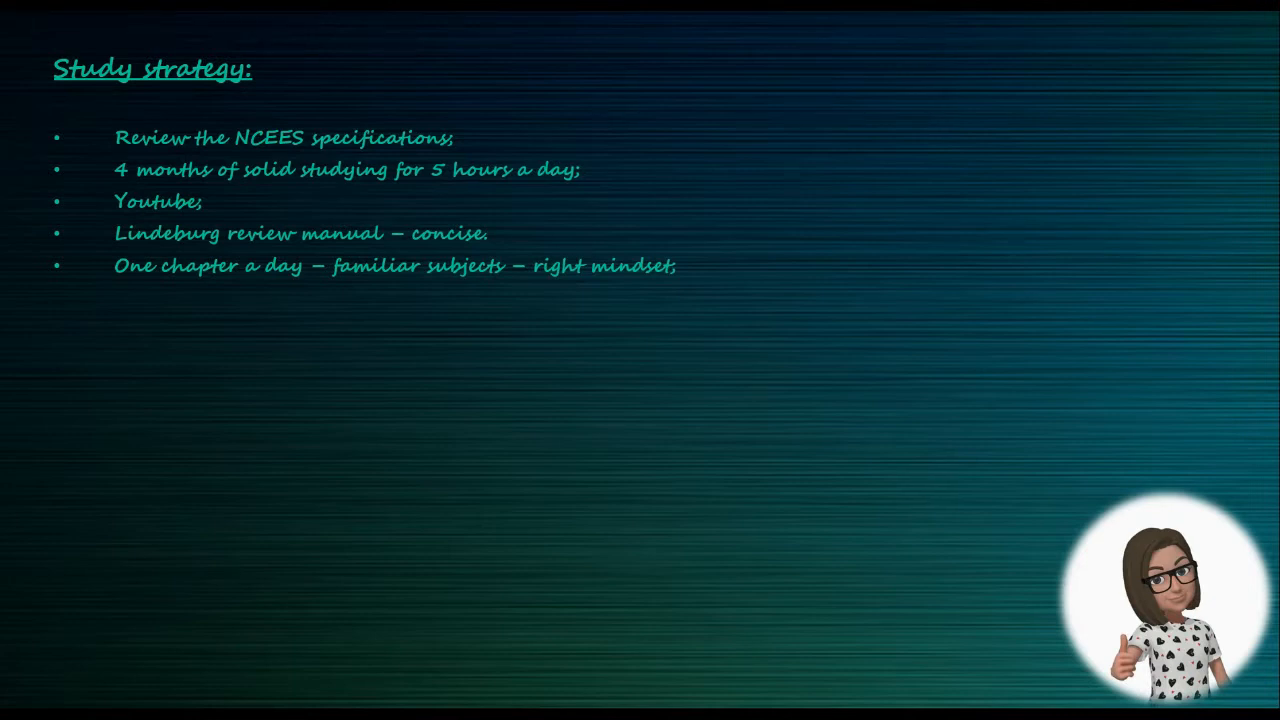
{"action": "type", "text": "Larger and un"}
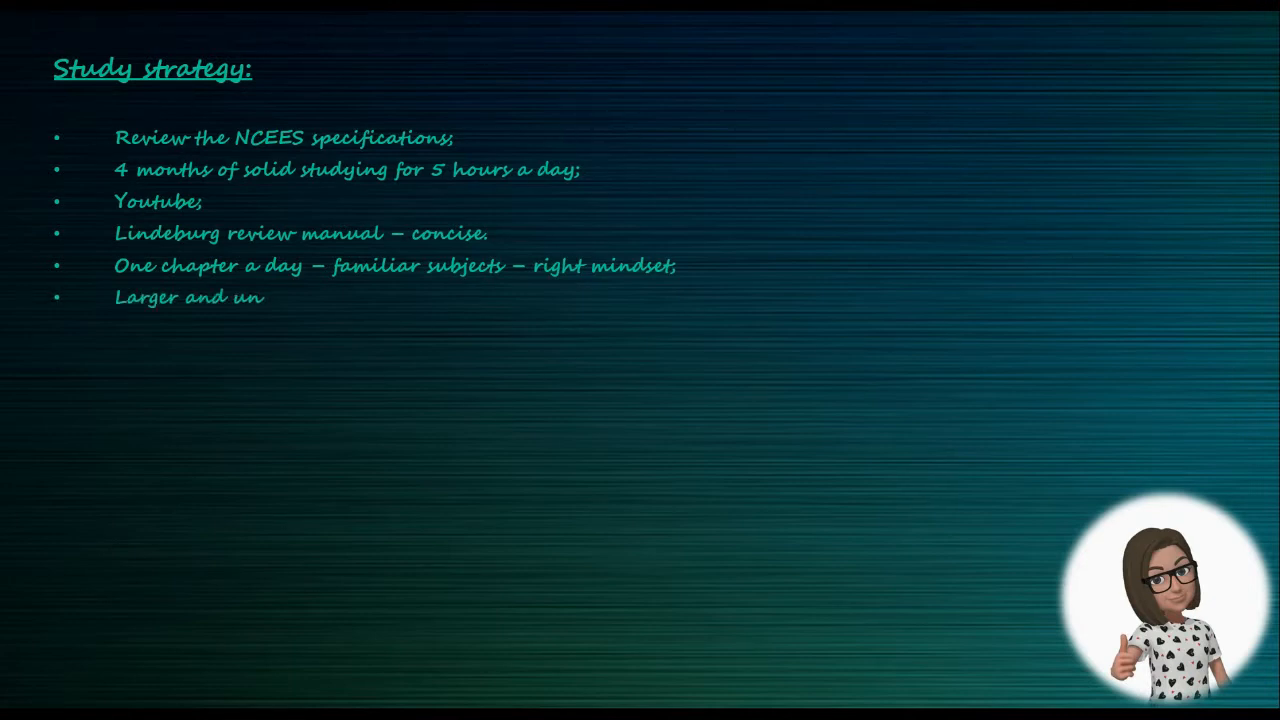
{"action": "type", "text": "known subjects – 3 to 4 da"}
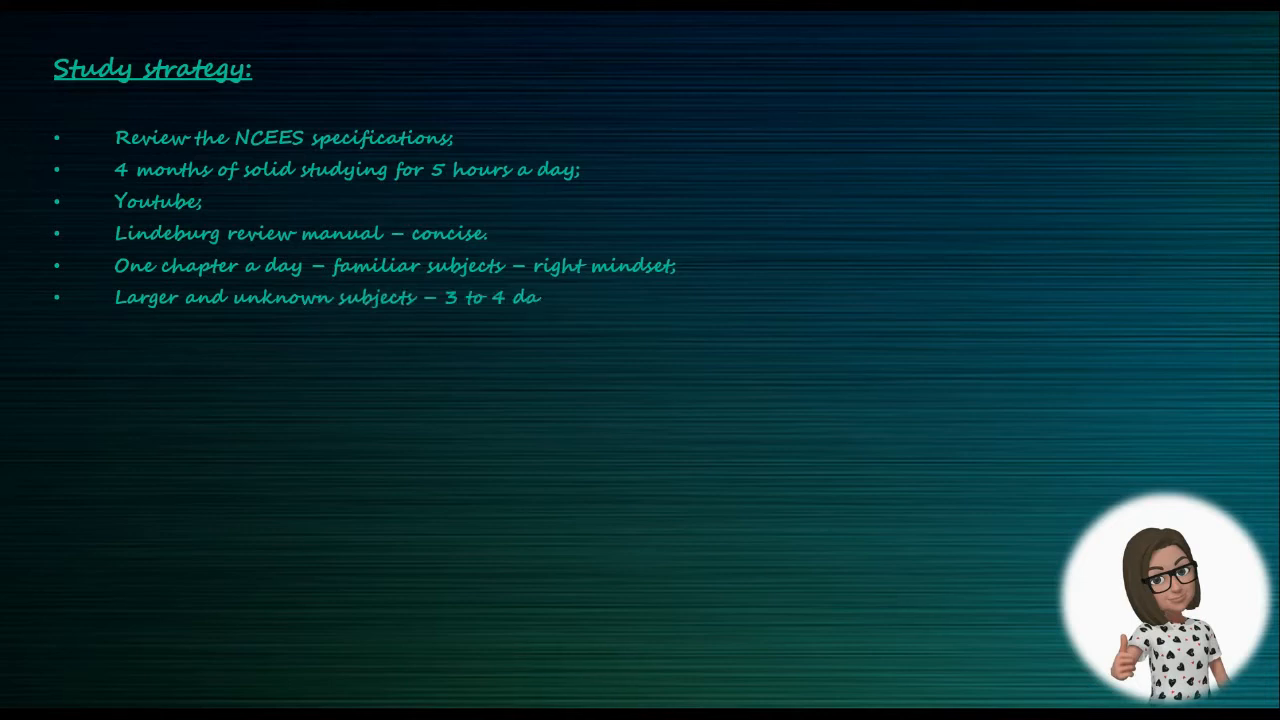
{"action": "type", "text": "ys;"}
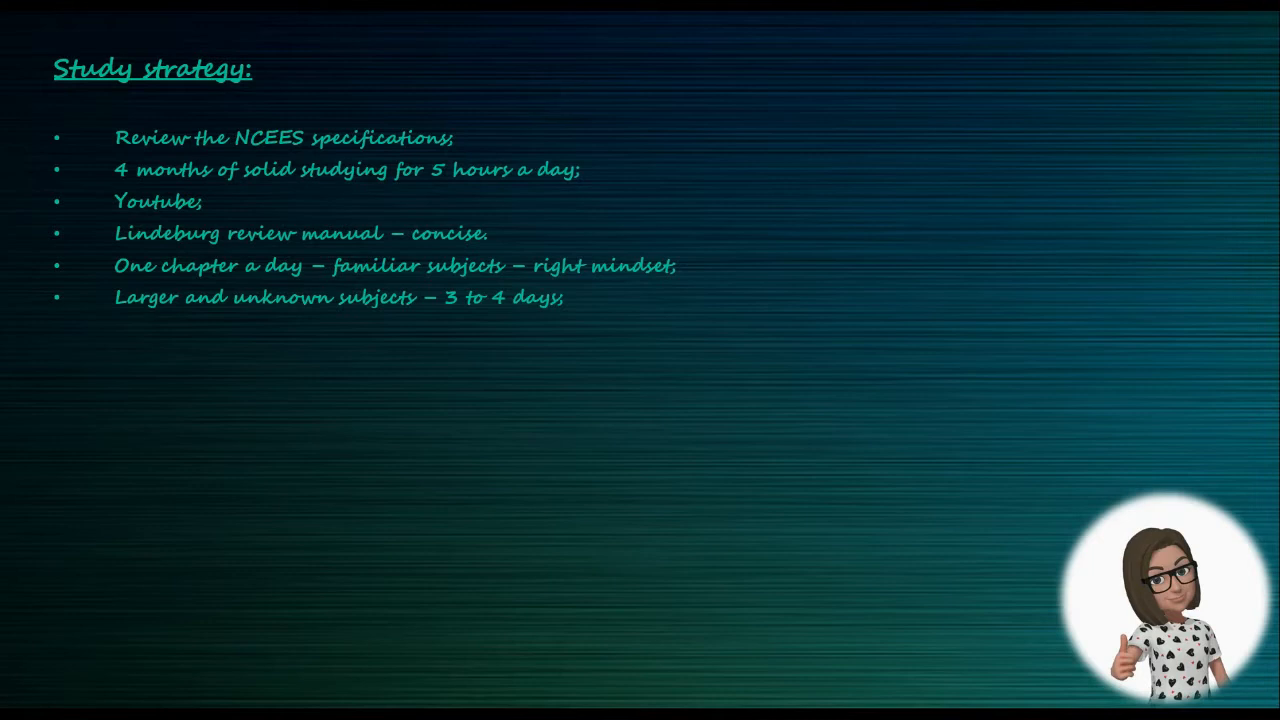
{"action": "type", "text": "Make notes – one sentence ma"}
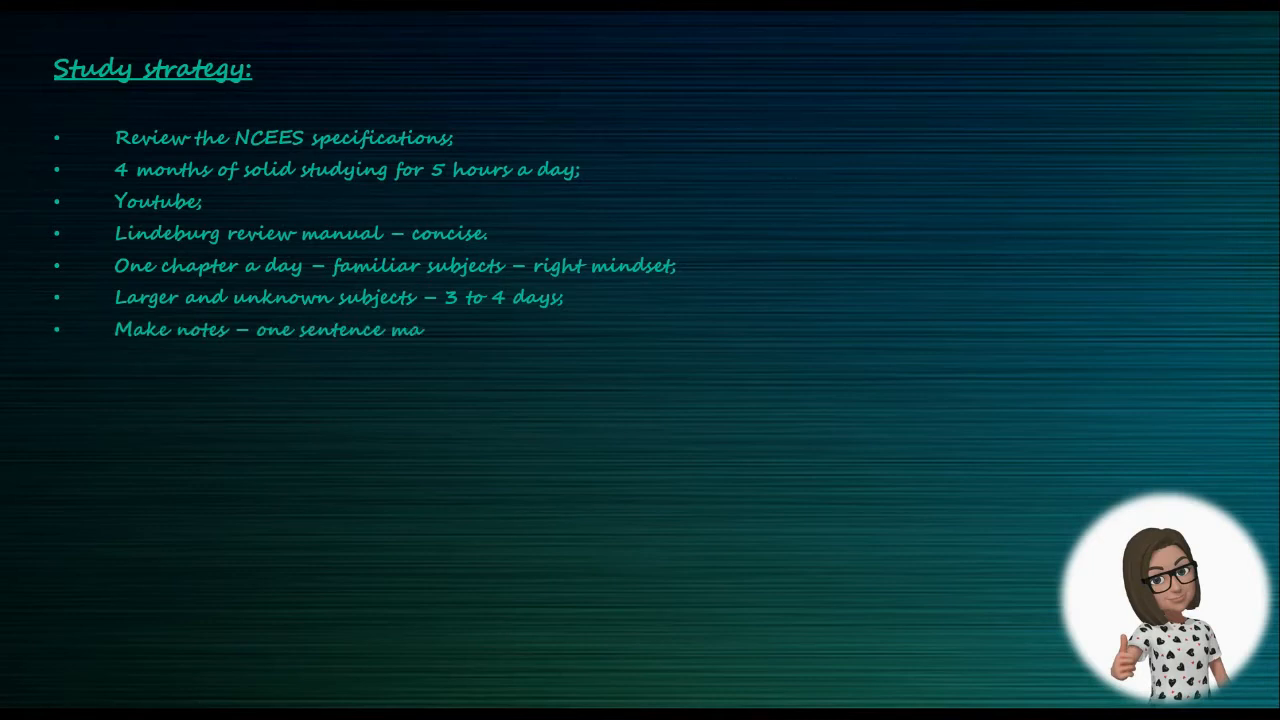
{"action": "type", "text": "x – go over them every day;"}
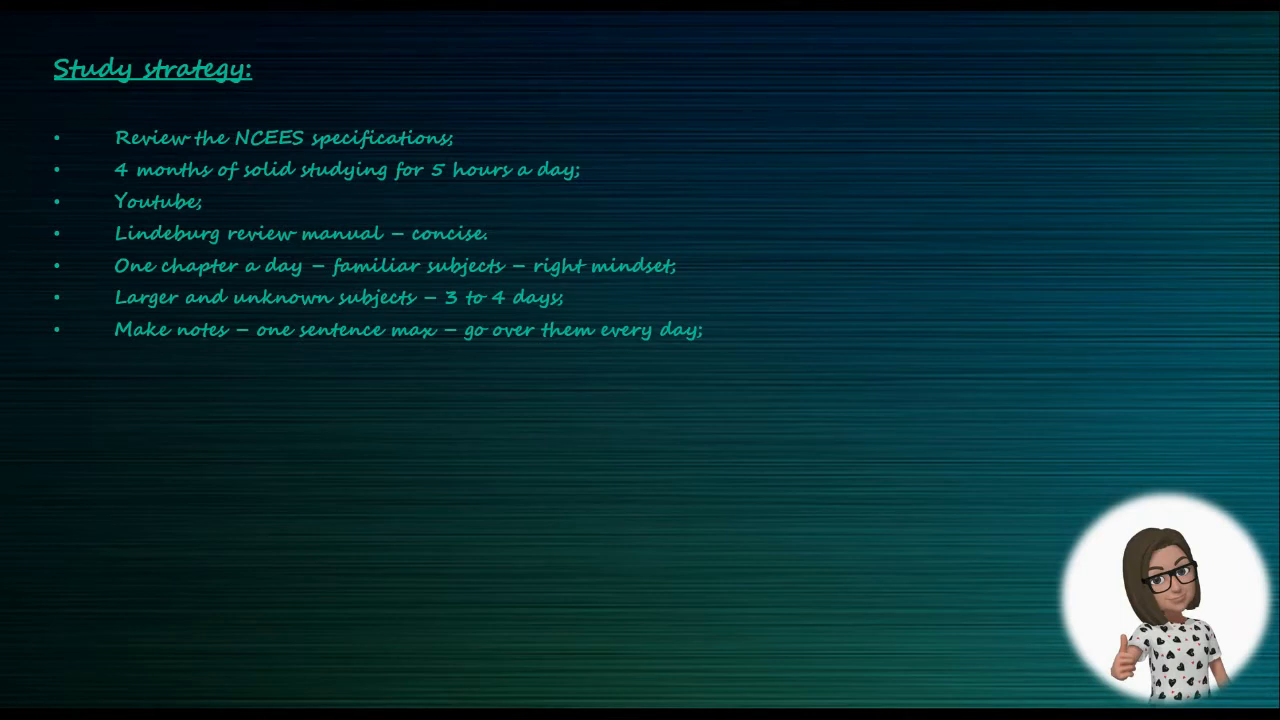
{"action": "type", "text": "Start solving problems;"}
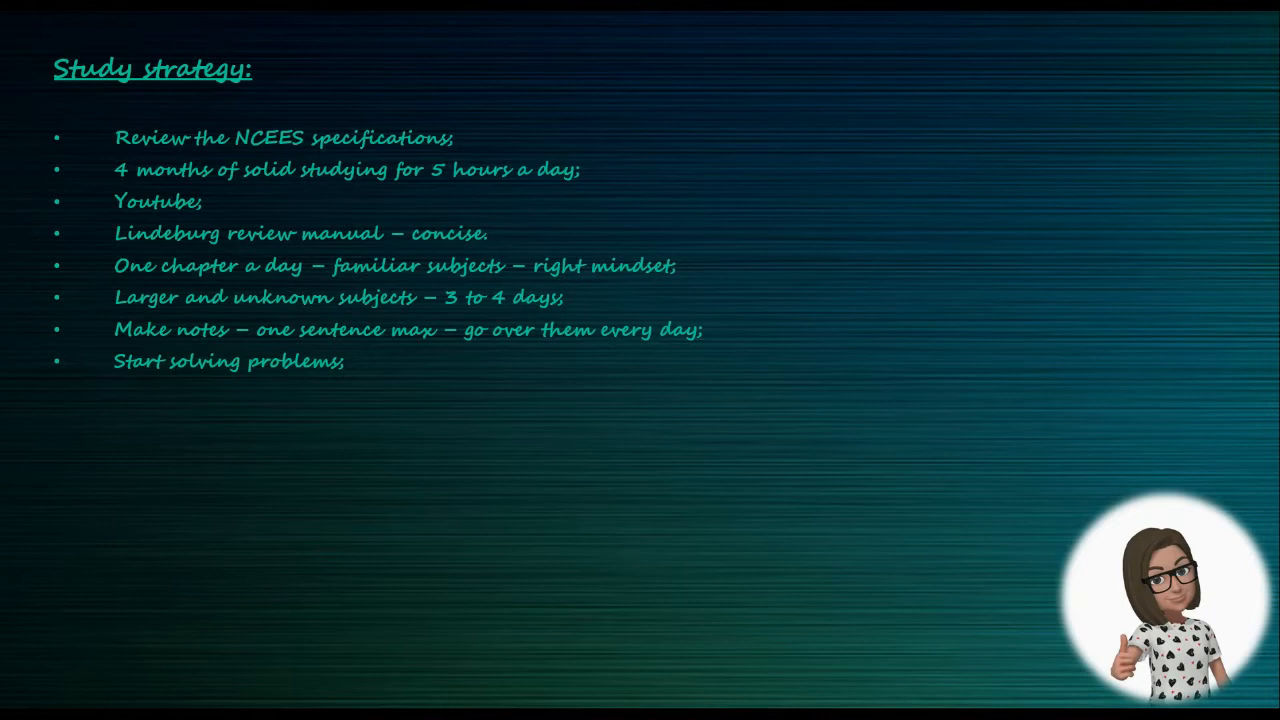
{"action": "type", "text": "Work on quality;"}
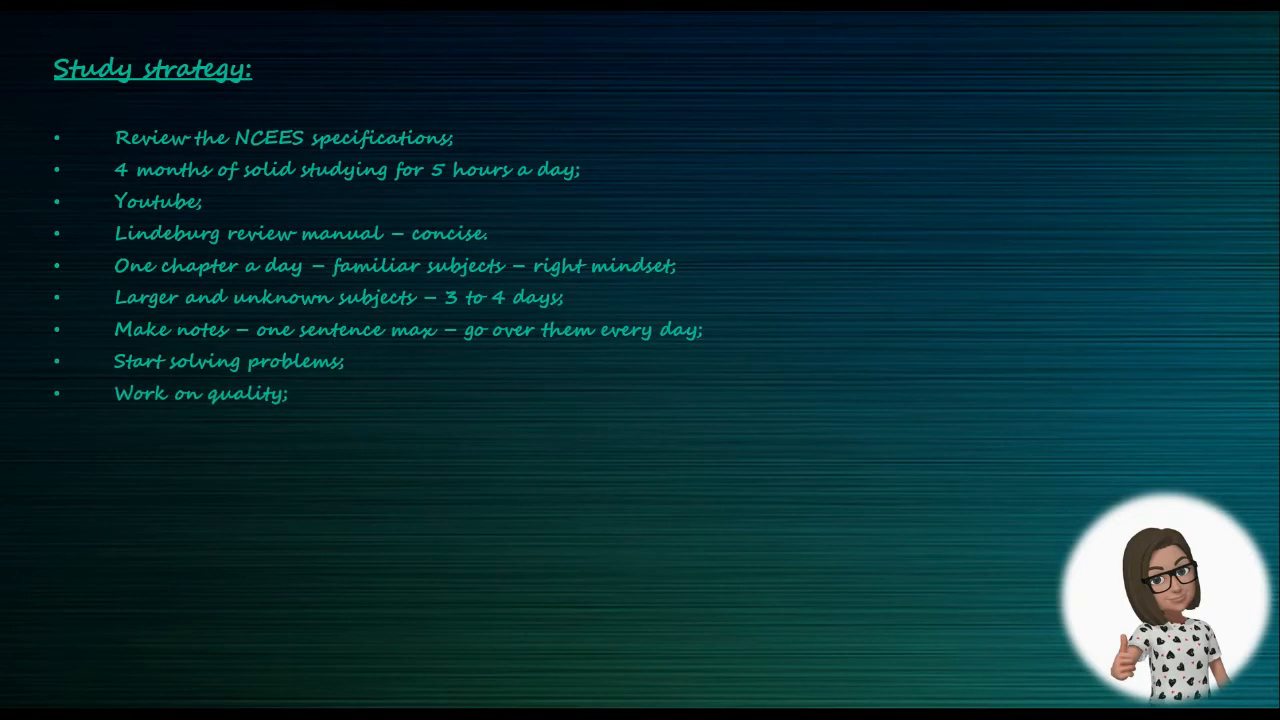
{"action": "type", "text": "Understand the concept for eff"}
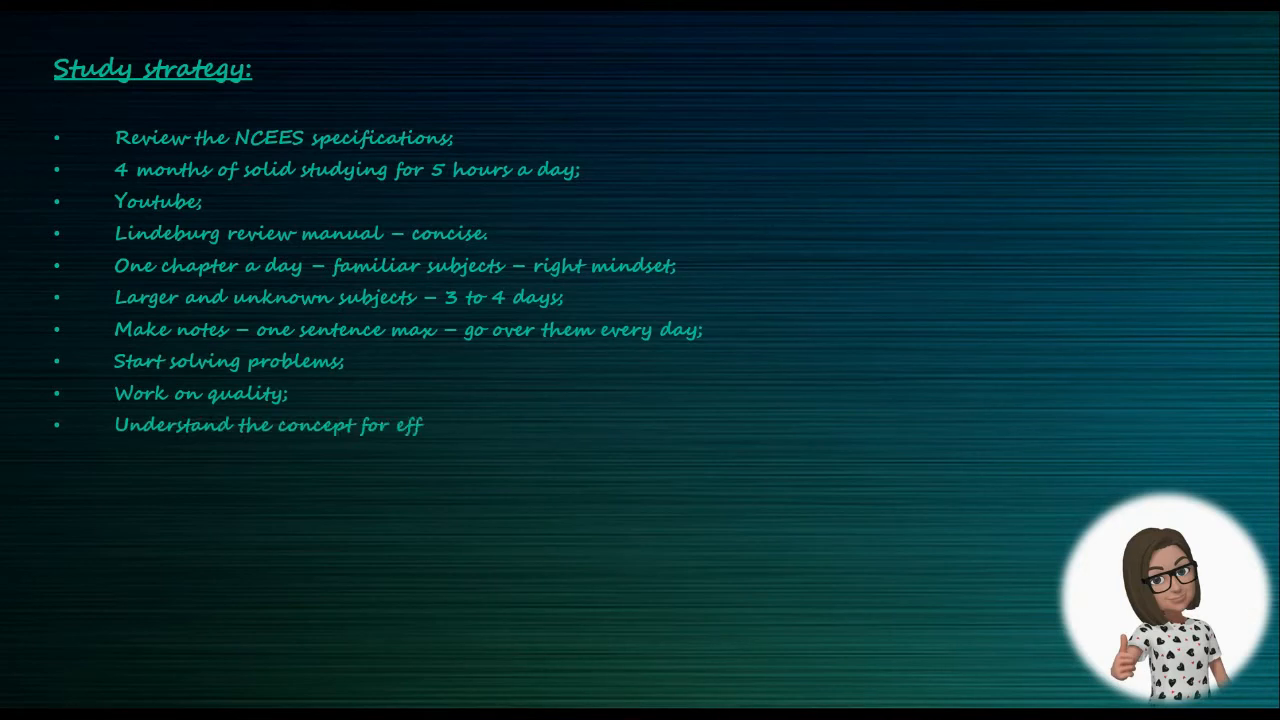
{"action": "type", "text": "ective study;"}
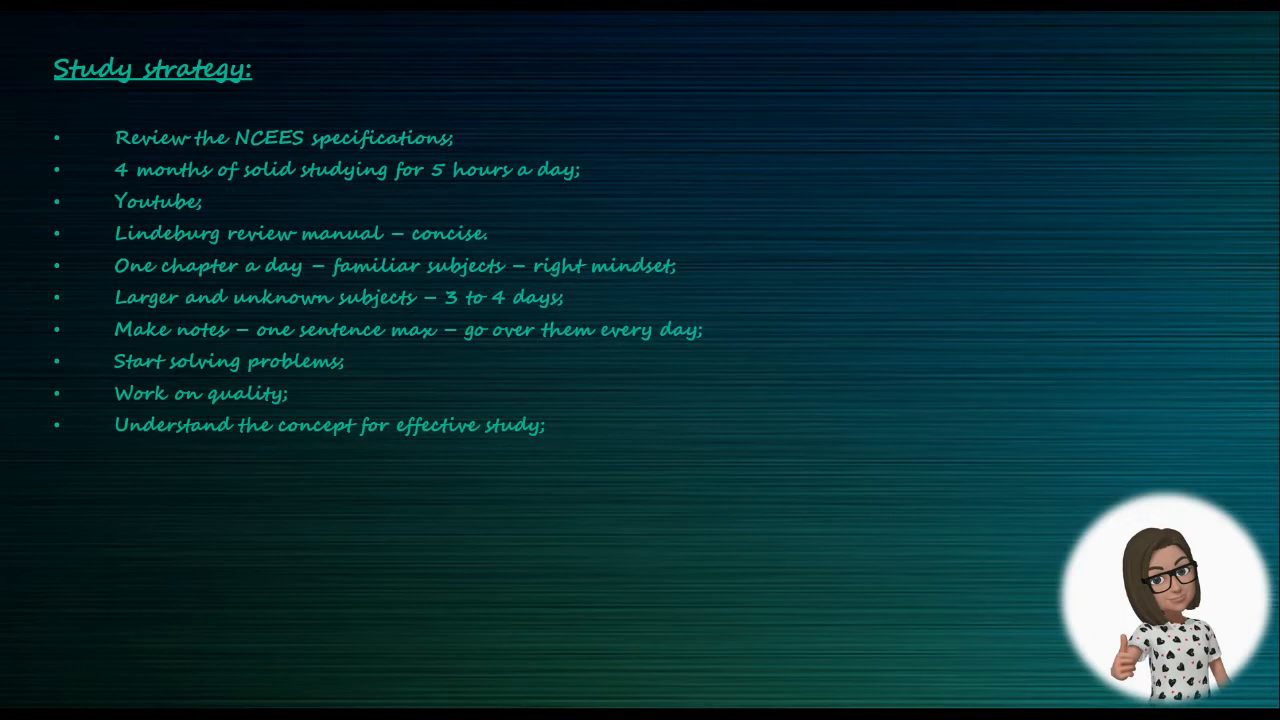
{"action": "type", "text": "Use the Reference Manual all the time!"}
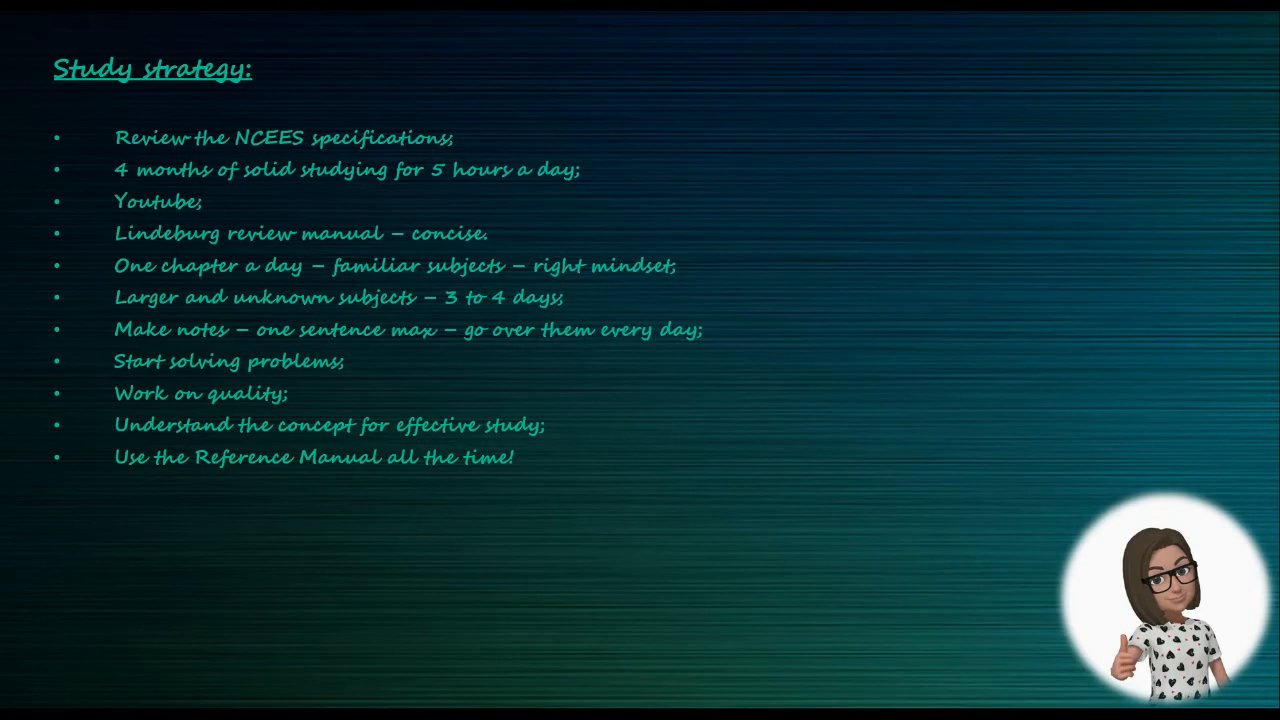
{"action": "type", "text": "Practice as much p"}
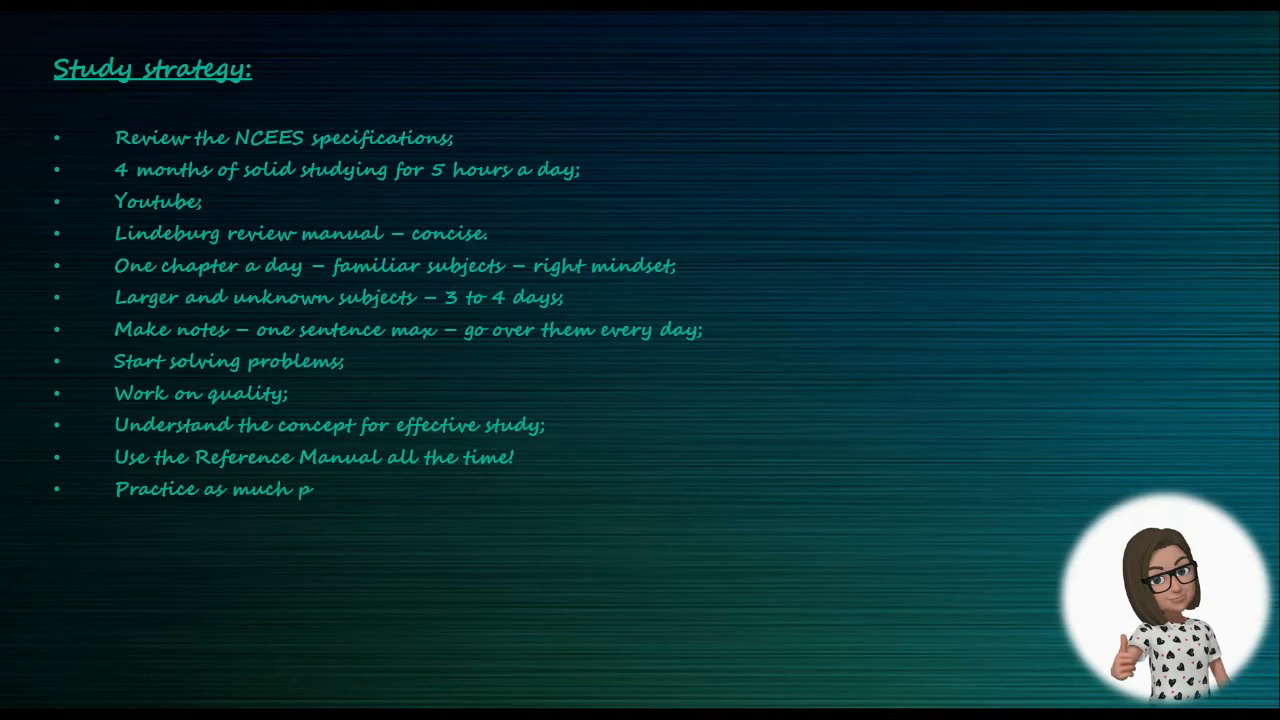
{"action": "type", "text": "roblems as you can;"}
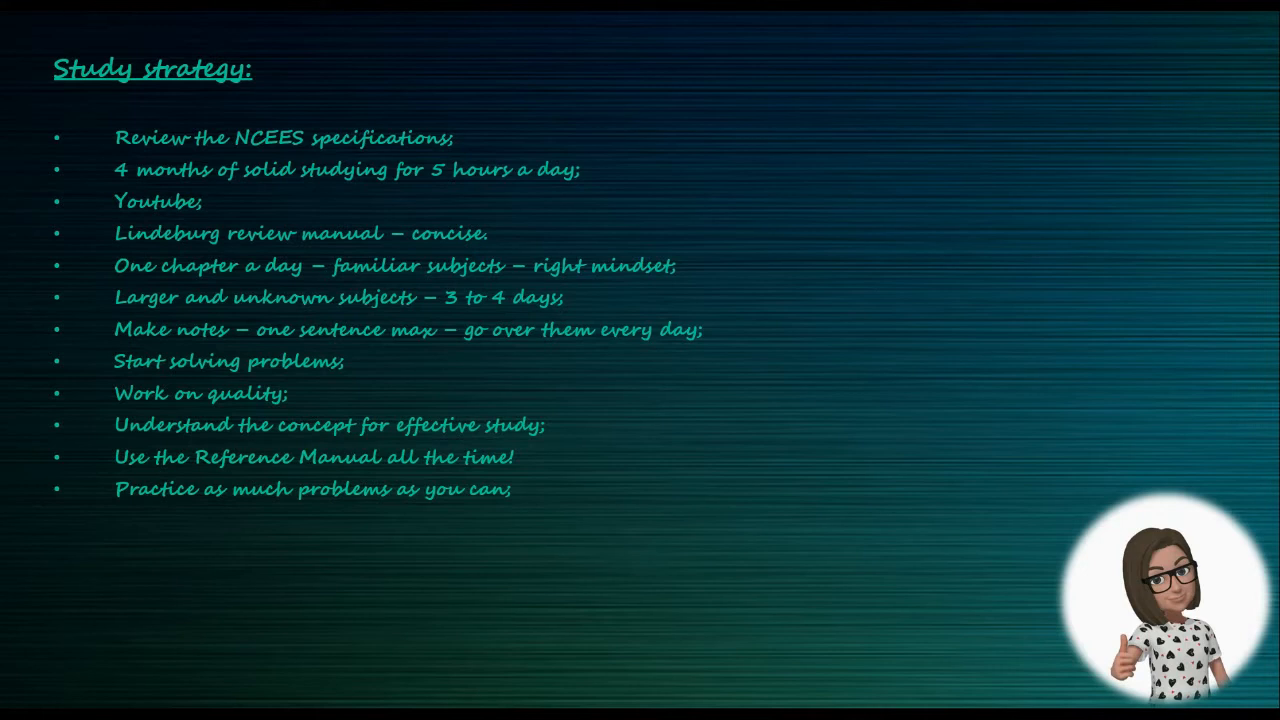
{"action": "type", "text": "Work on"}
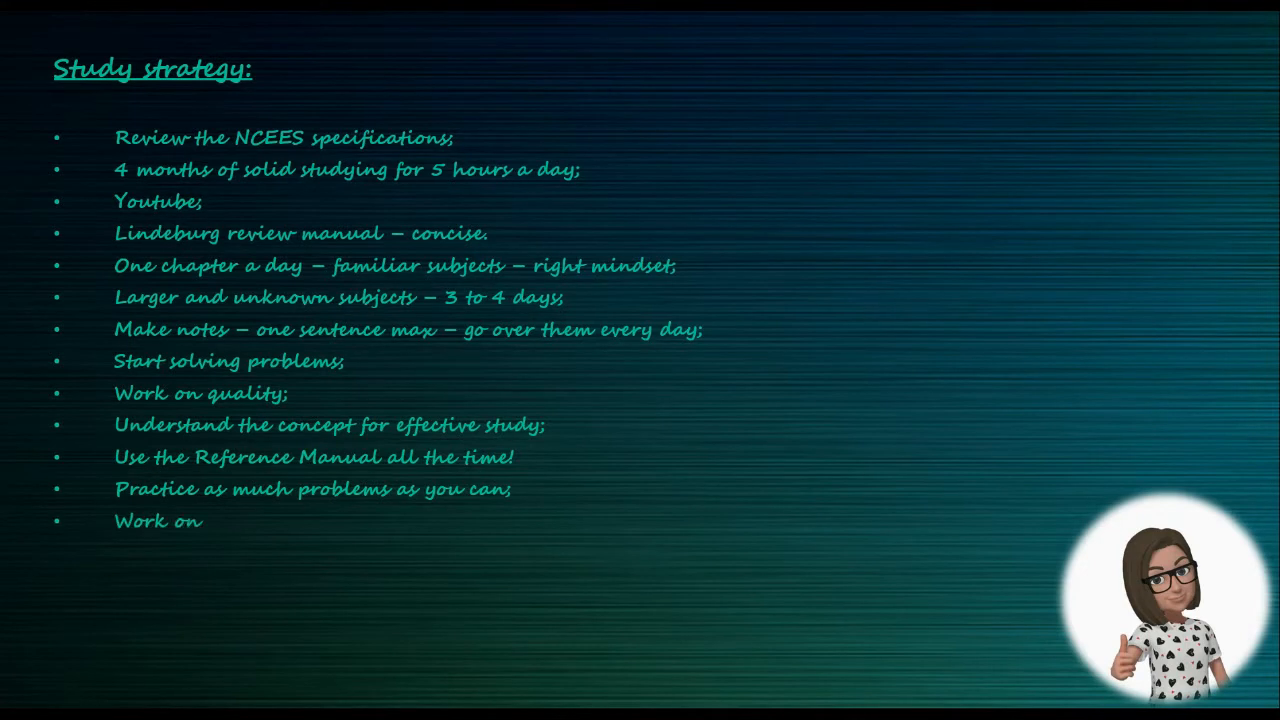
{"action": "type", "text": "highest density problems first;"}
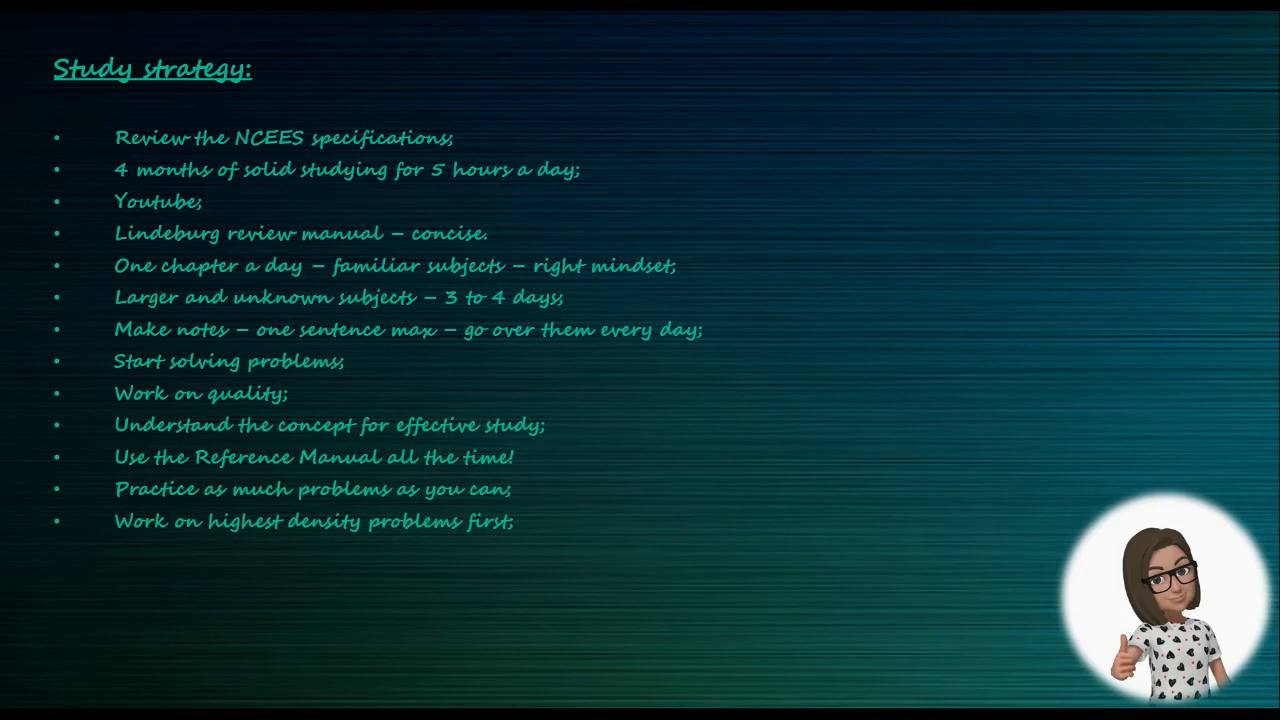
{"action": "type", "text": "Emulate the N"}
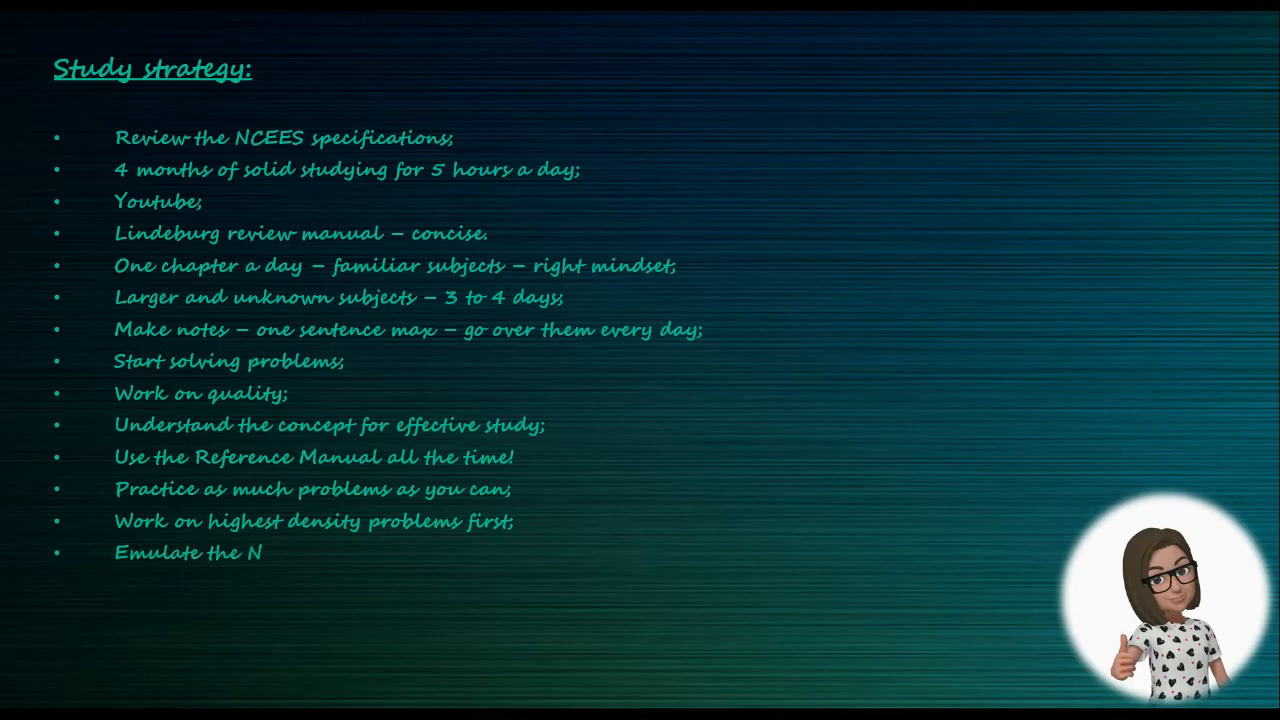
{"action": "type", "text": "CEES practice exam."}
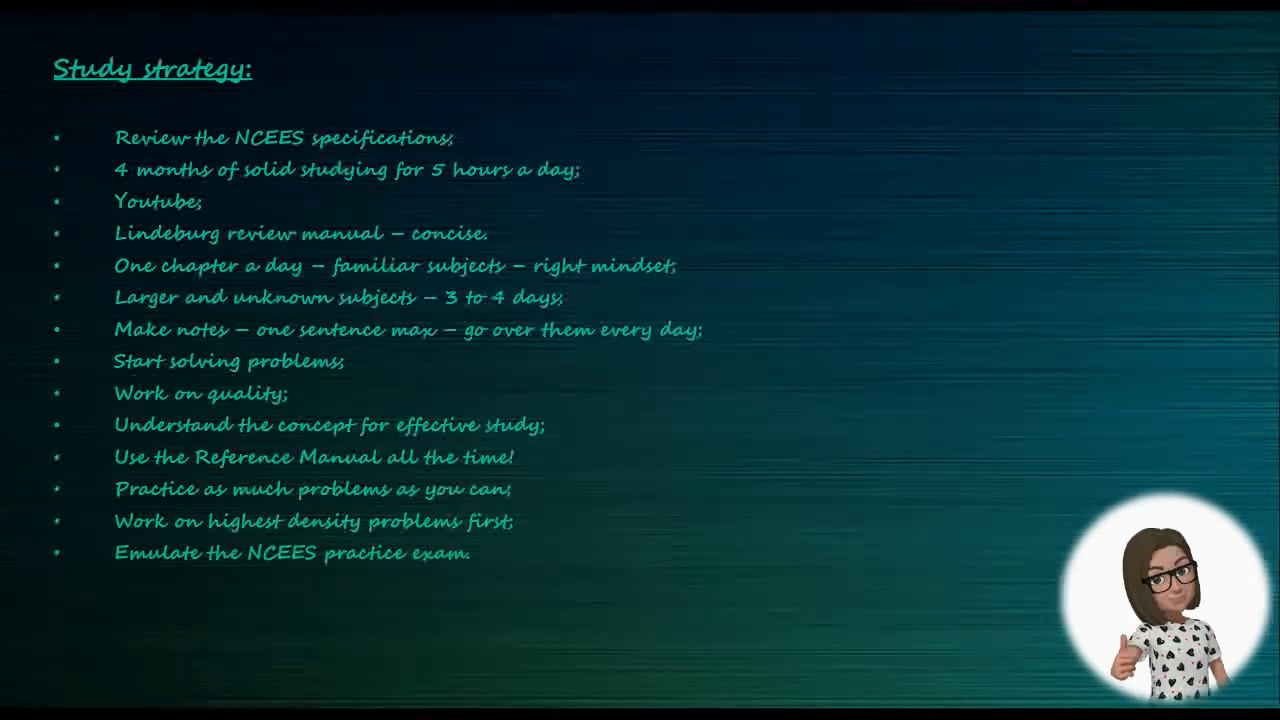